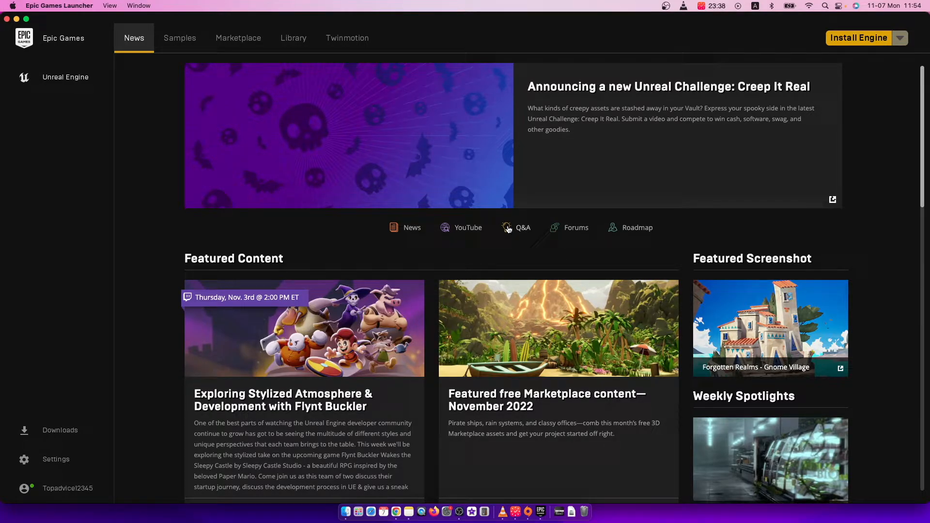
mouse_move(497, 222)
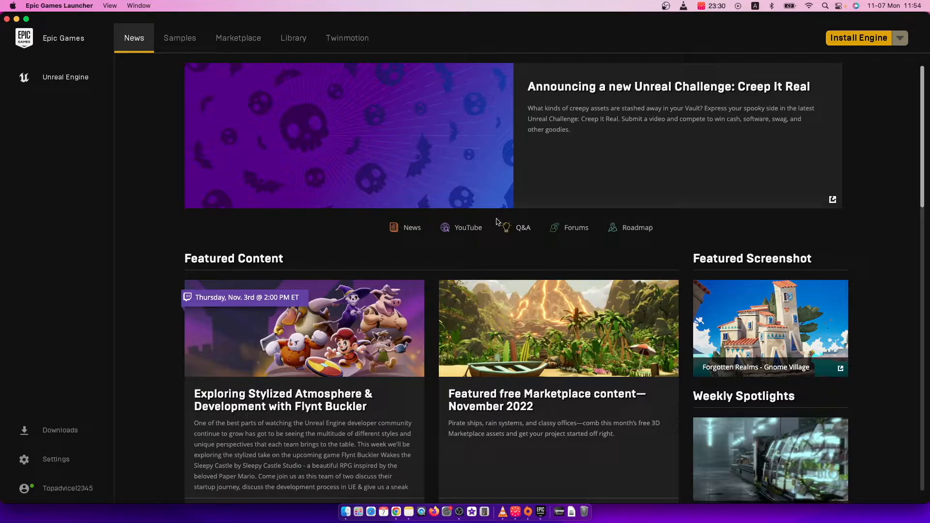
mouse_move(39, 453)
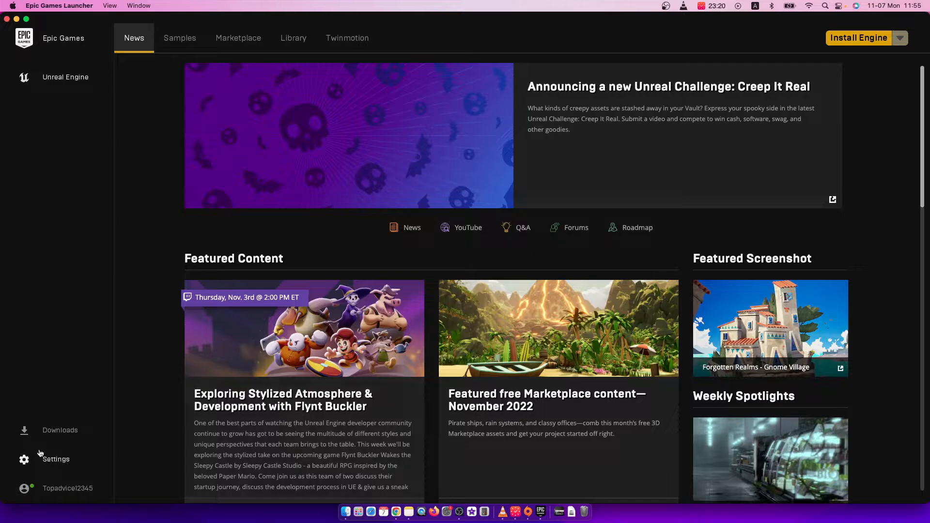